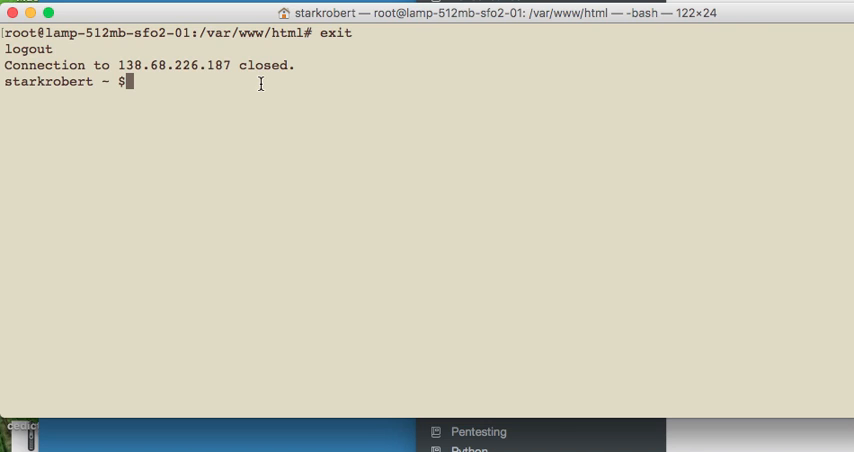
- Type the address 'digitalocean.com', then erase the mistyped text
type("digit")
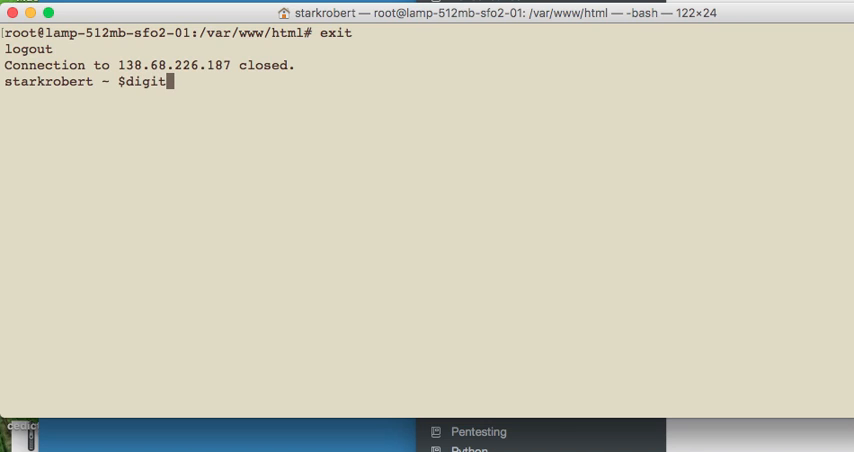
type("alocean")
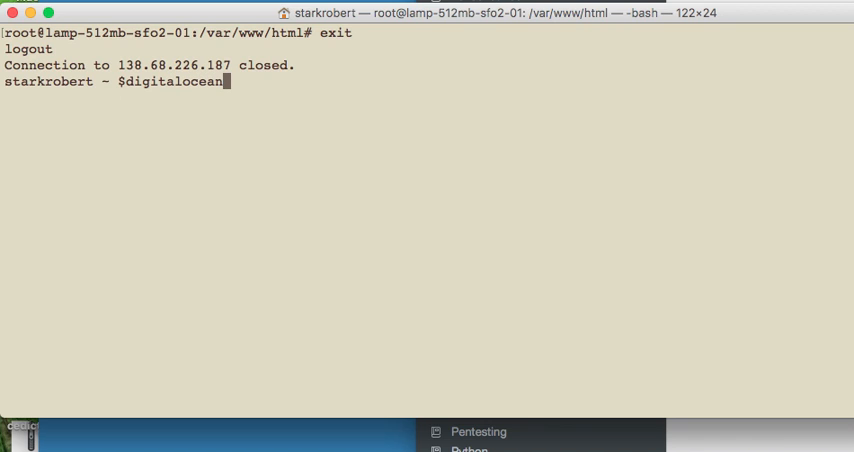
type(".com")
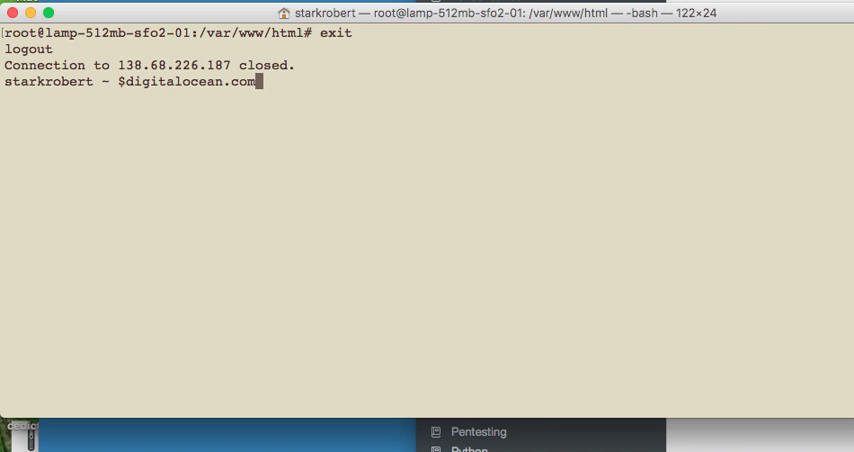
key("Backspace")
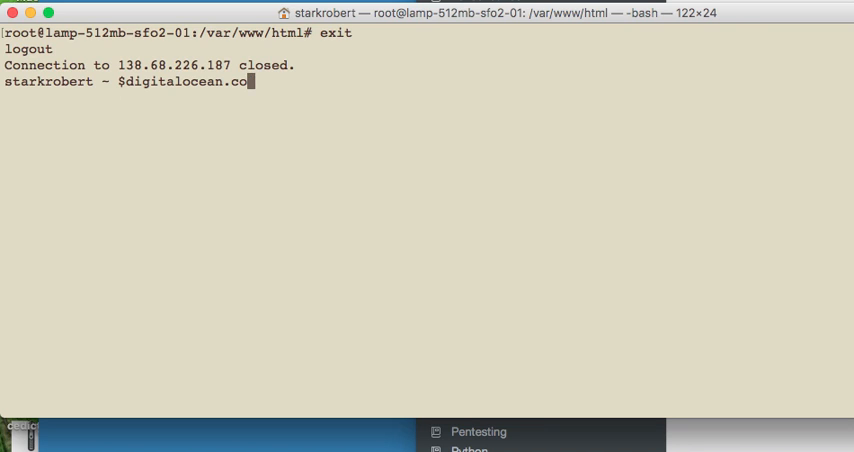
key("Backspace")
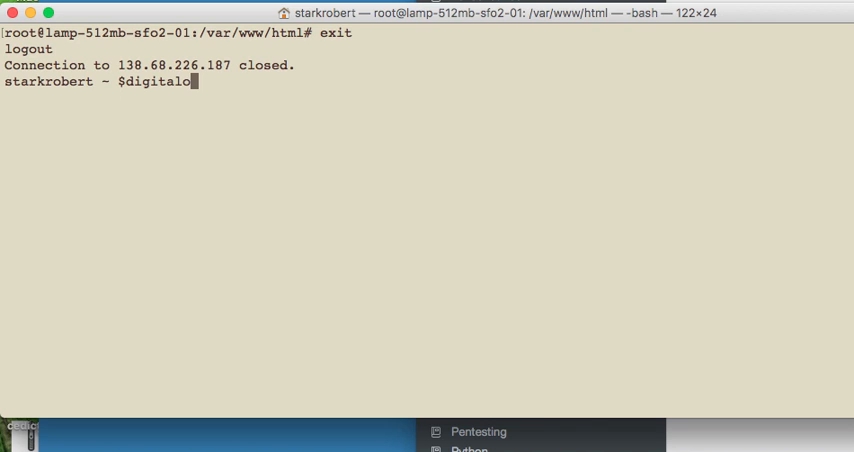
key("Backspace")
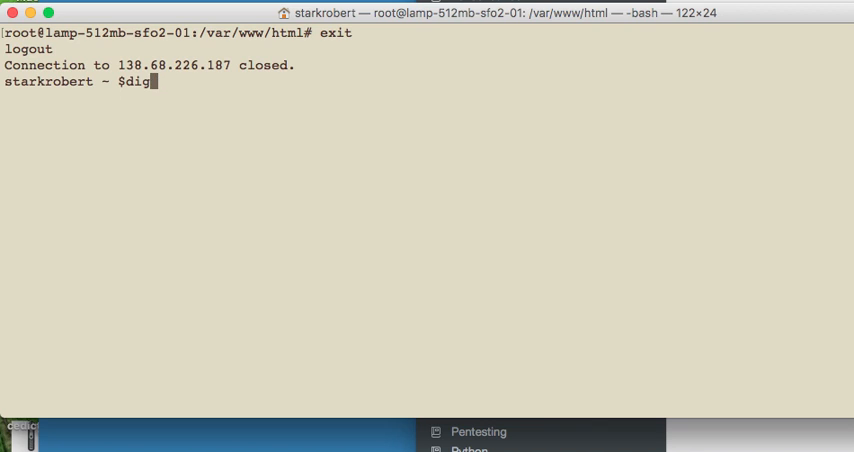
key("Backspace")
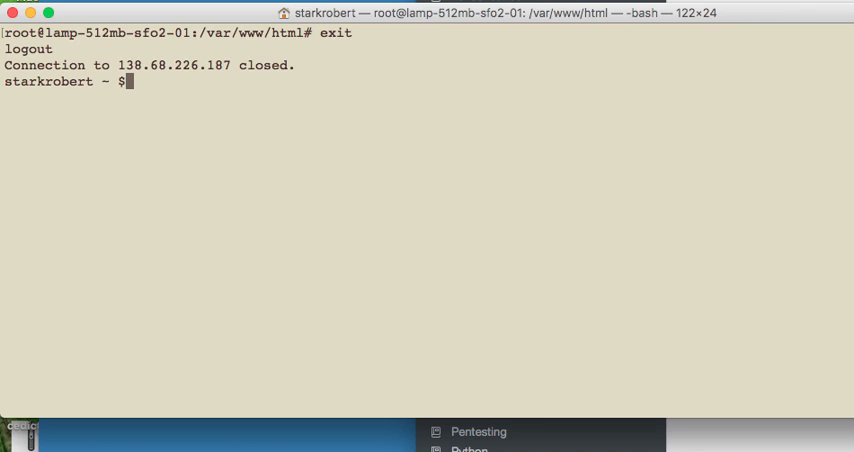
mouse_move(175, 101)
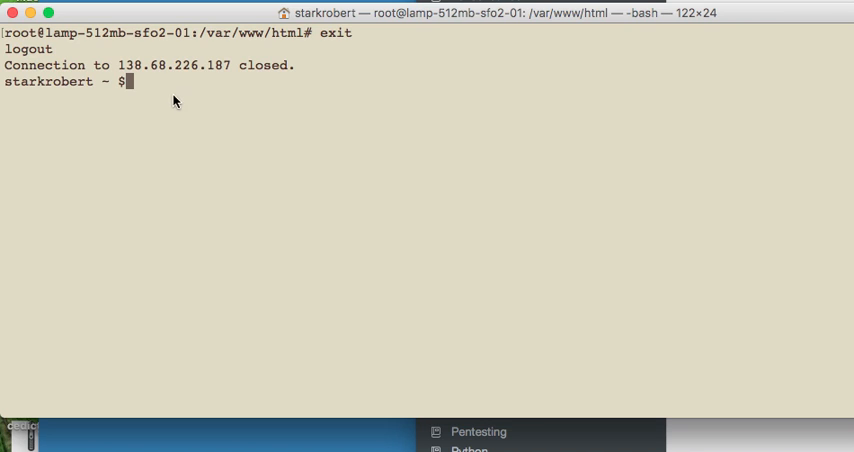
mouse_move(250, 92)
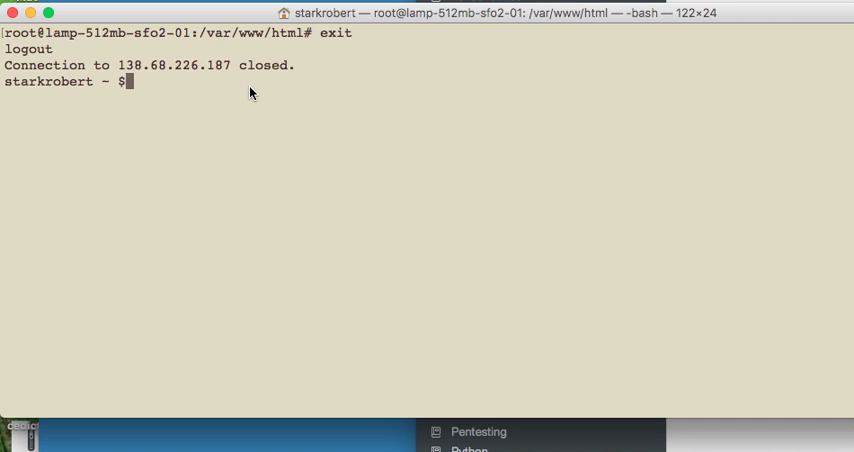
- Run ssh-keygen -t rsa to generate a new RSA key pair
type("ss")
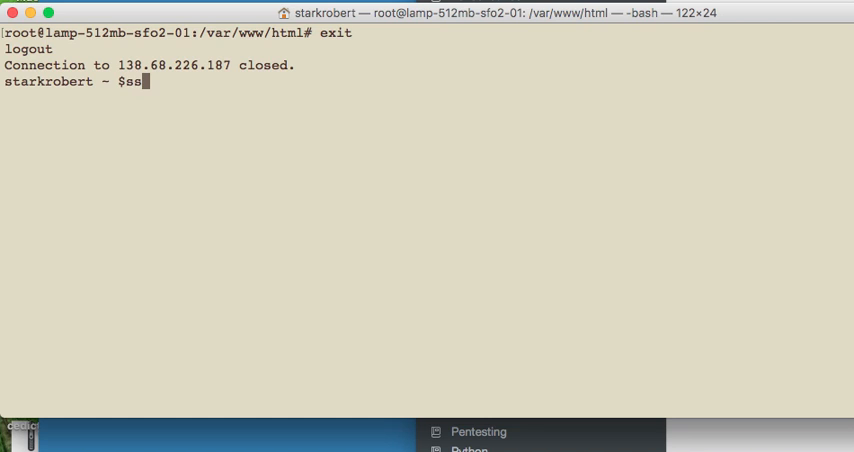
type("h-")
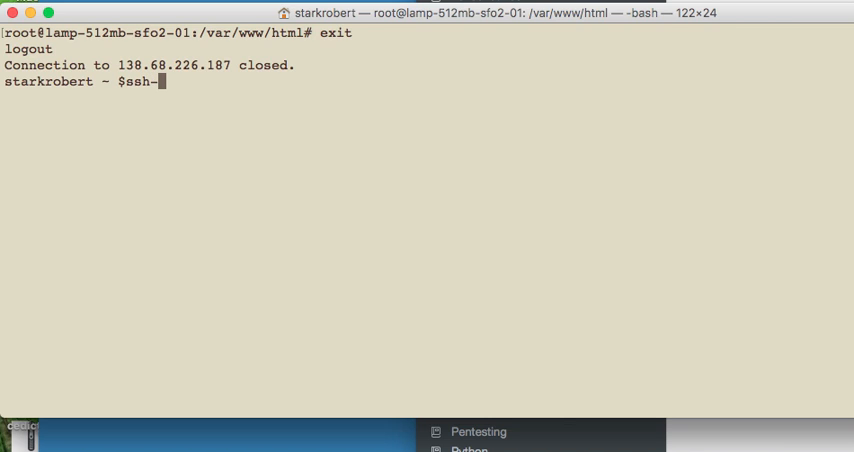
type("keygen")
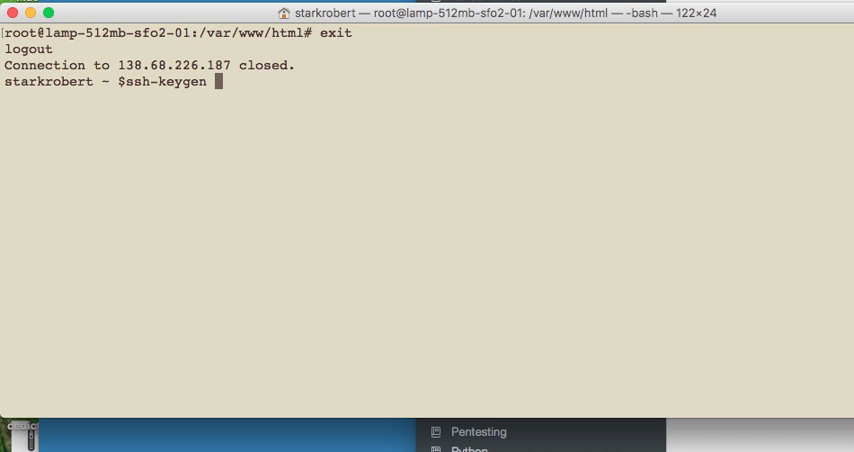
type("-t")
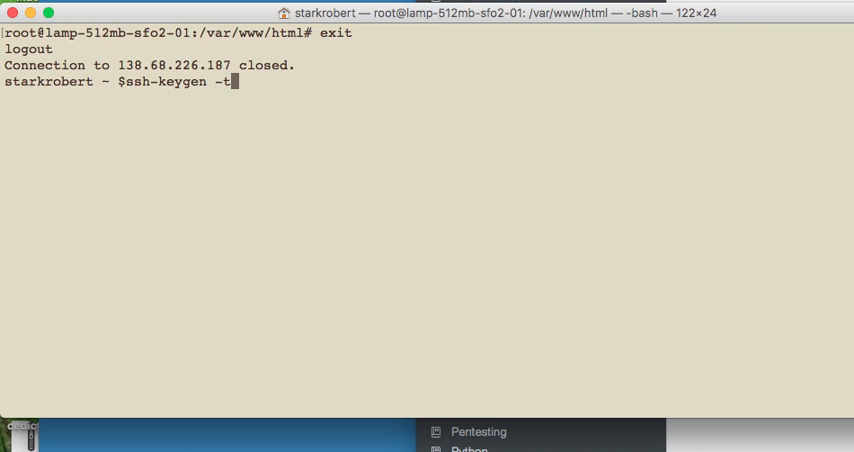
type("rsa")
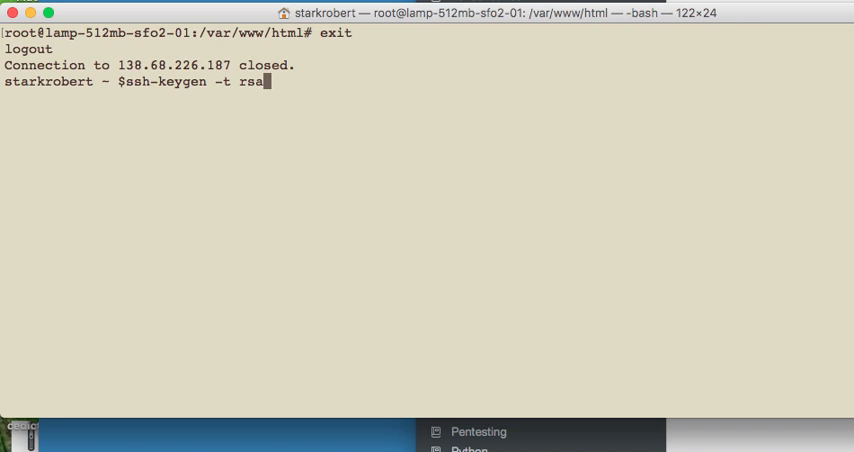
key("Return")
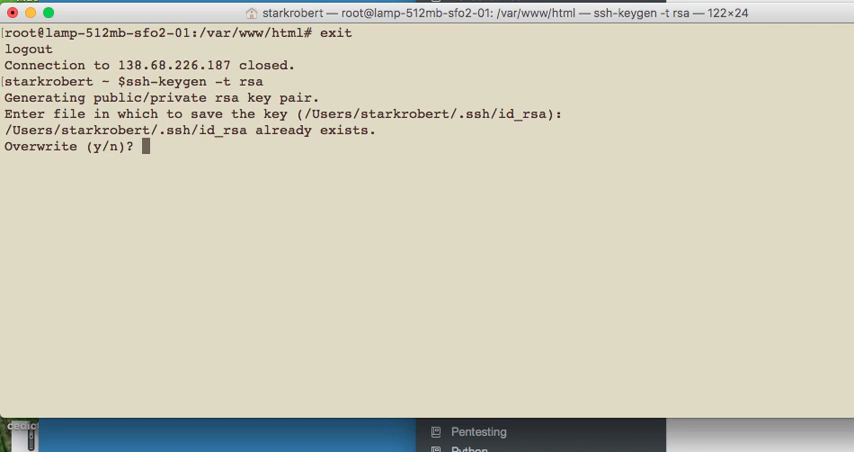
- Confirm overwriting the old id_rsa key and begin typing the ssh command
type("y")
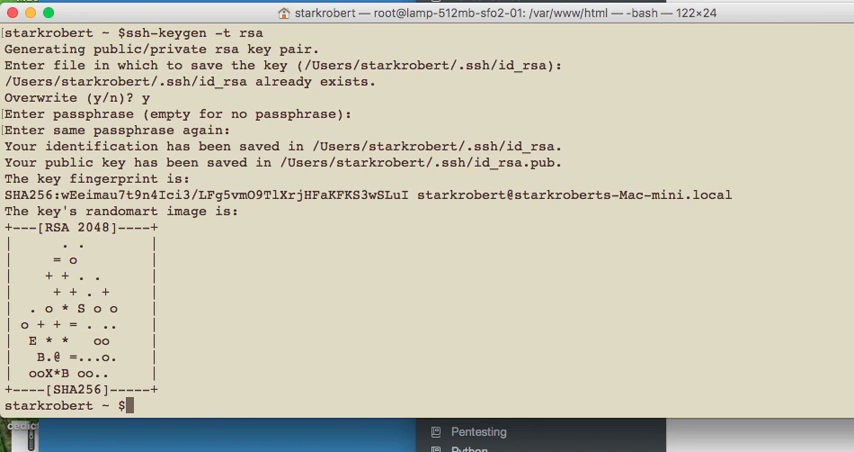
type("ssh-copy")
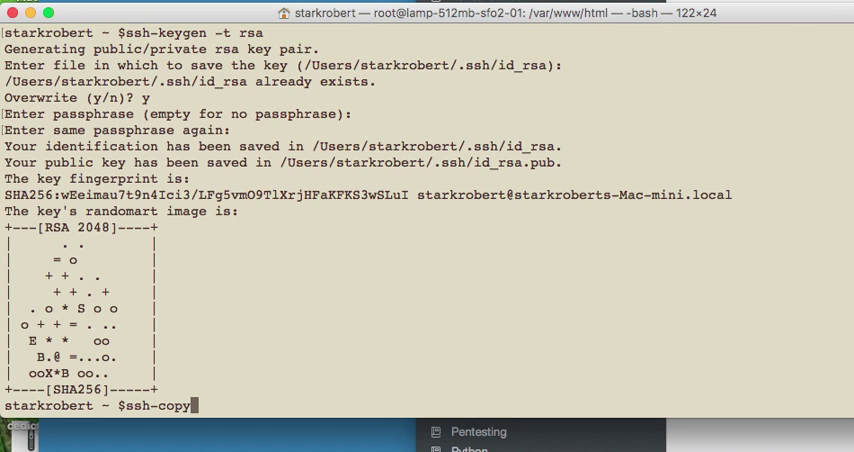
type("-id")
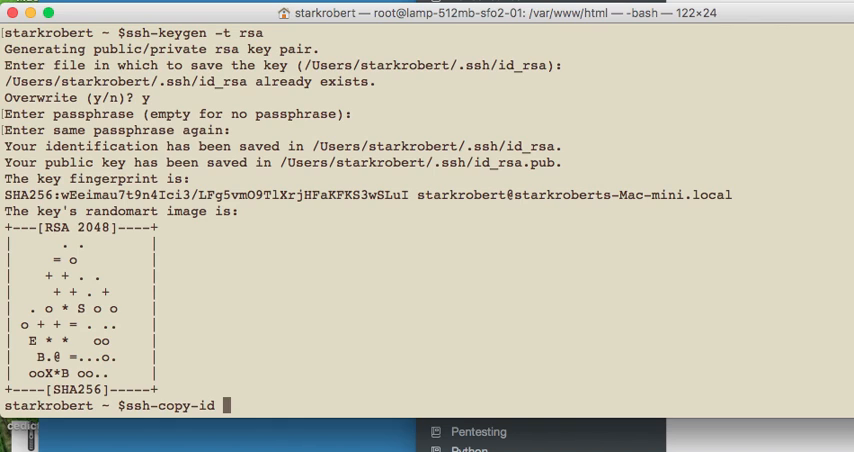
type("r")
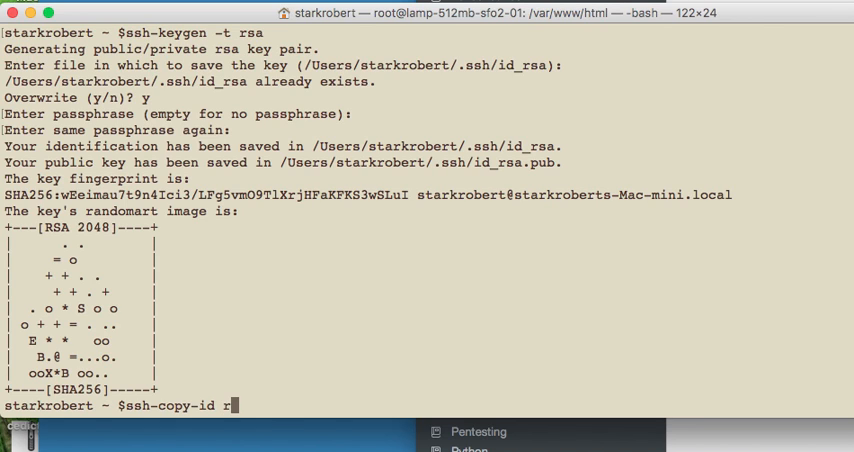
type("oot")
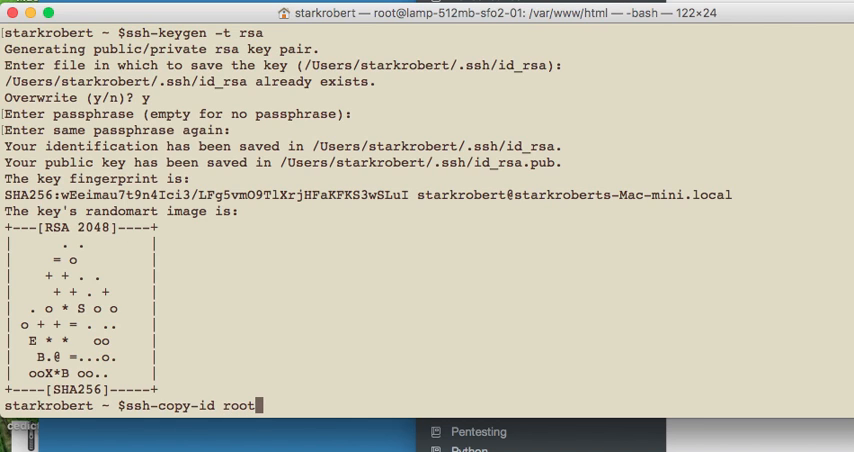
type("@")
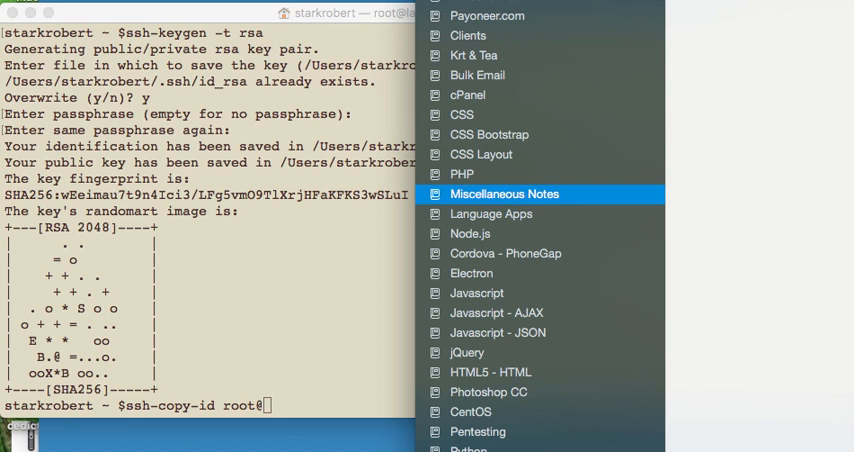
left_click(504, 194)
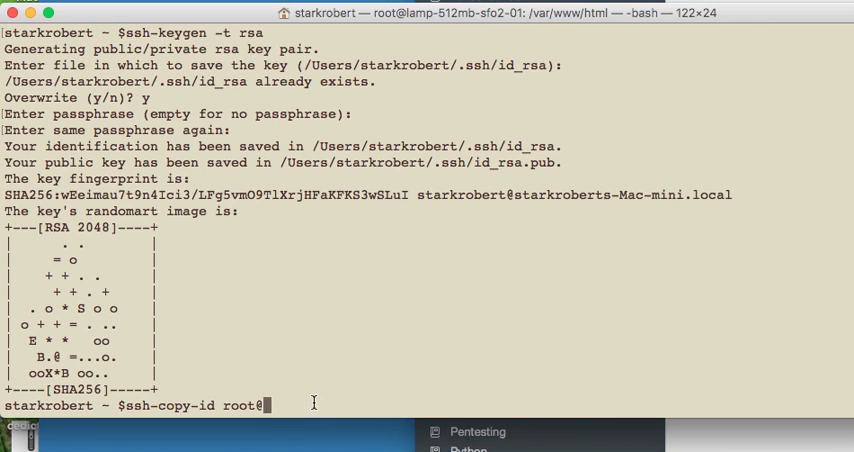
type("138.68.226.187")
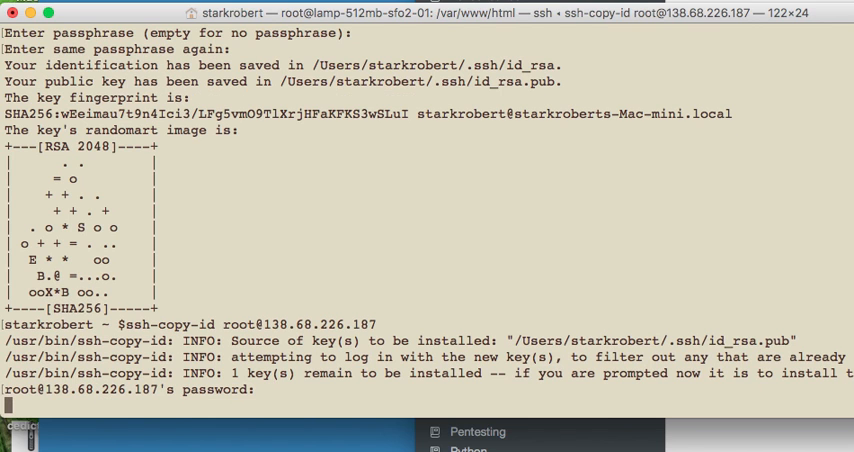
key("Return")
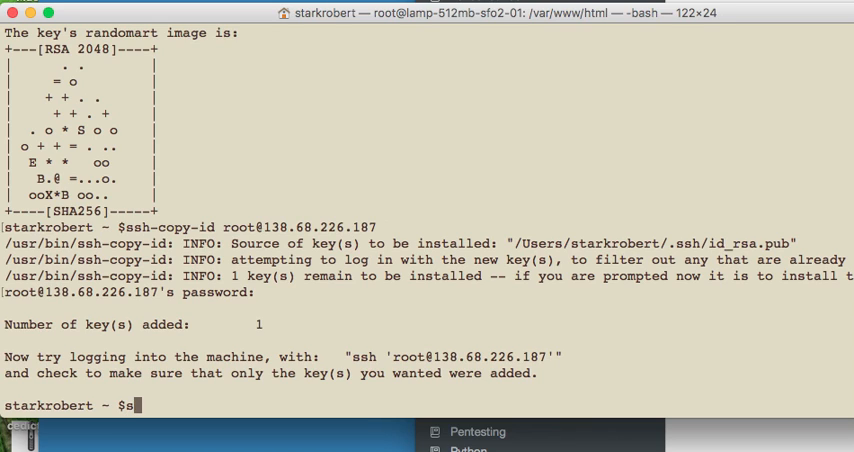
type("sh-keygen -t rsa")
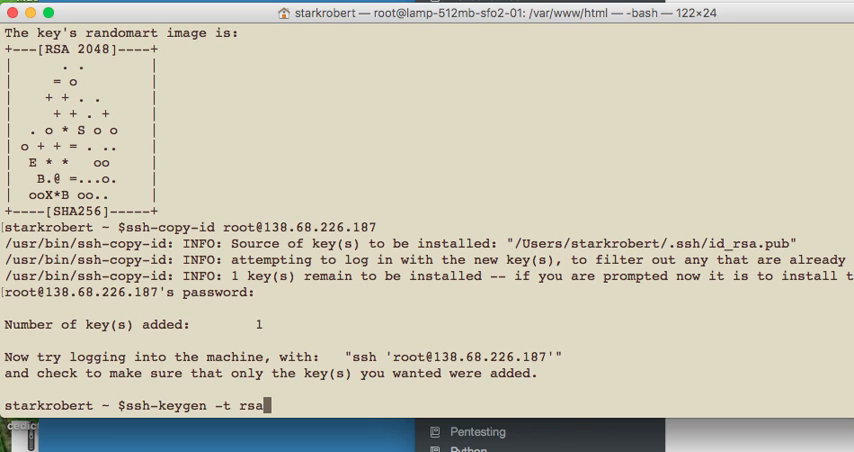
type("ssh -v root@138.68.7.3")
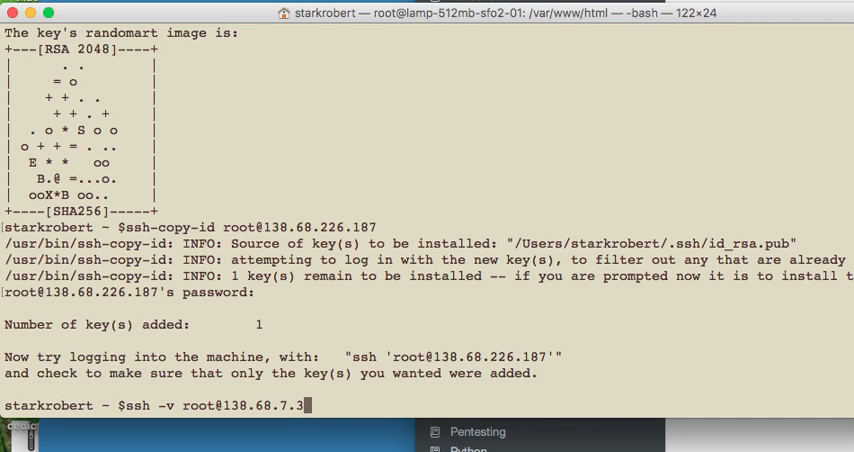
type("ssh-keygen -t rsa")
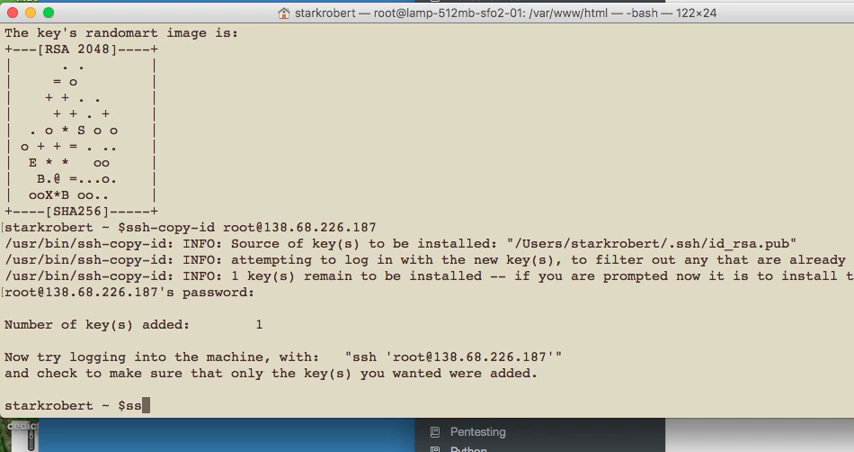
type("h")
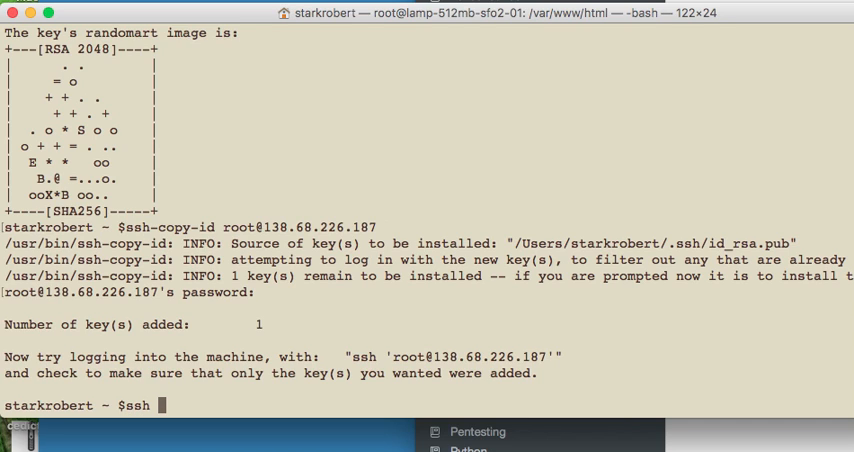
type("root@")
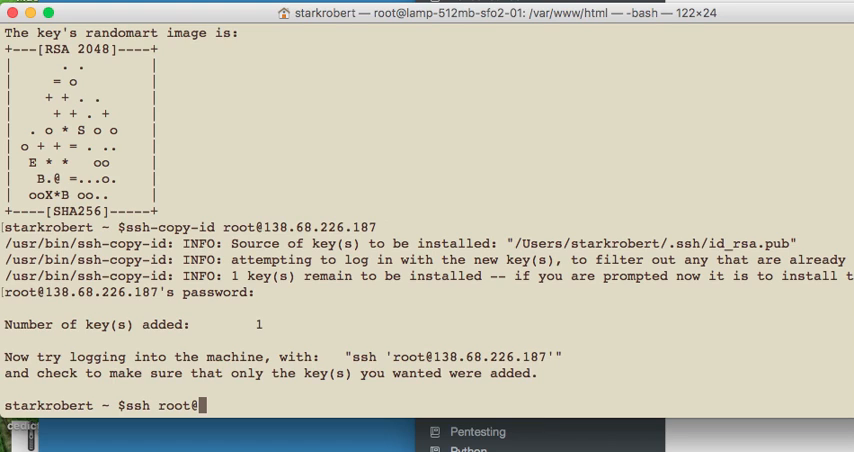
type("1")
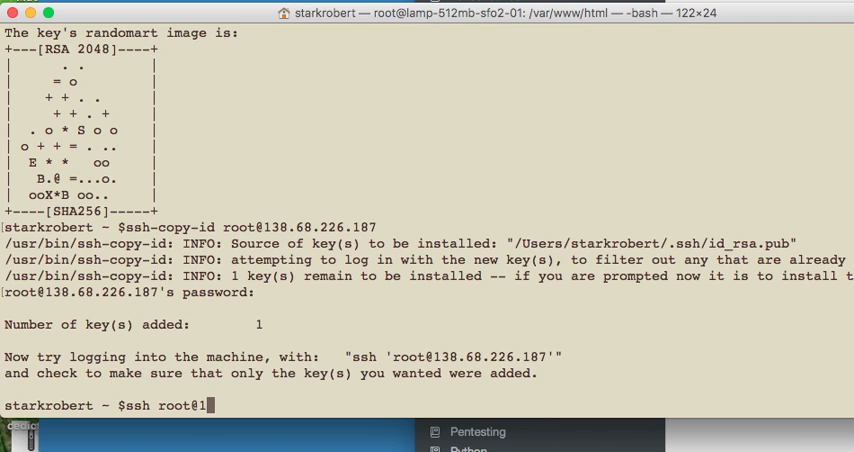
type("38.68.226.187")
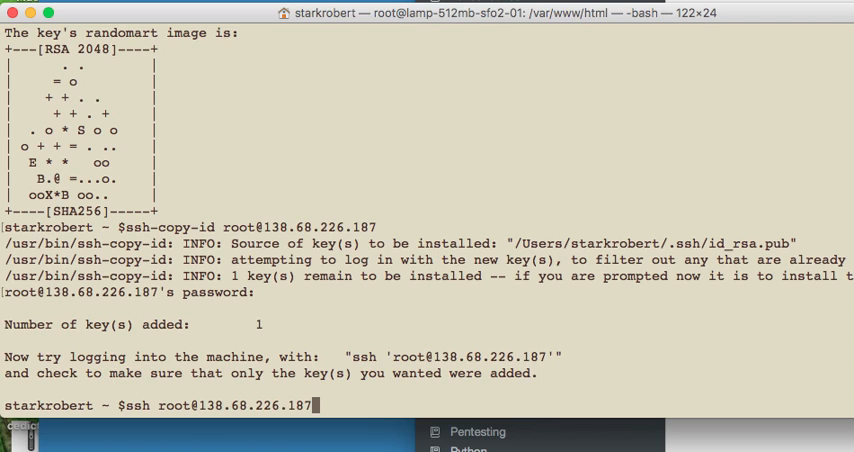
key("Return")
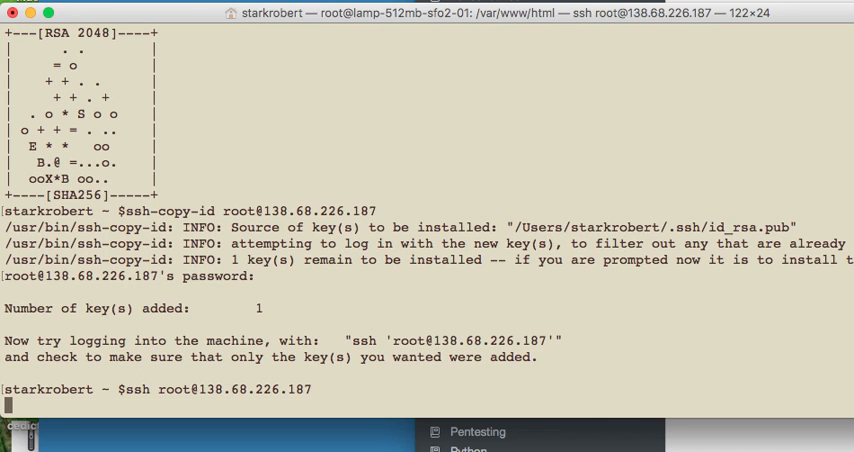
- Finish the root login, then type 'nano index.html' and cancel it for an empty prompt
key("Return")
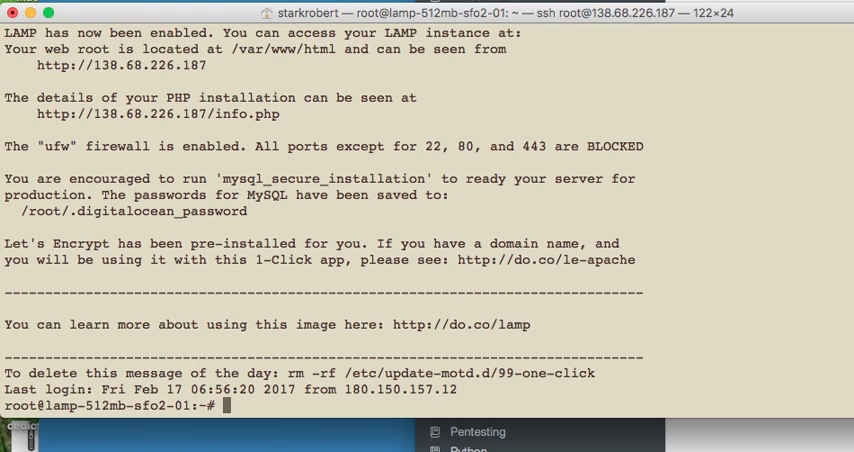
type("nano index.html")
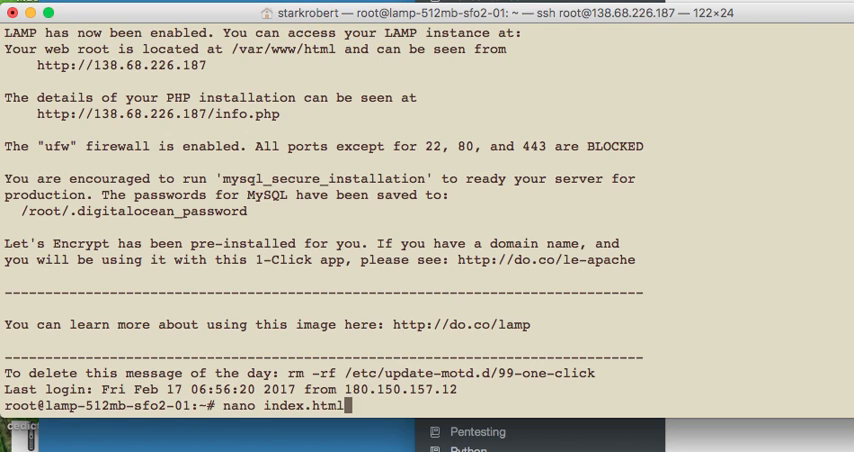
key("ctrl+c")
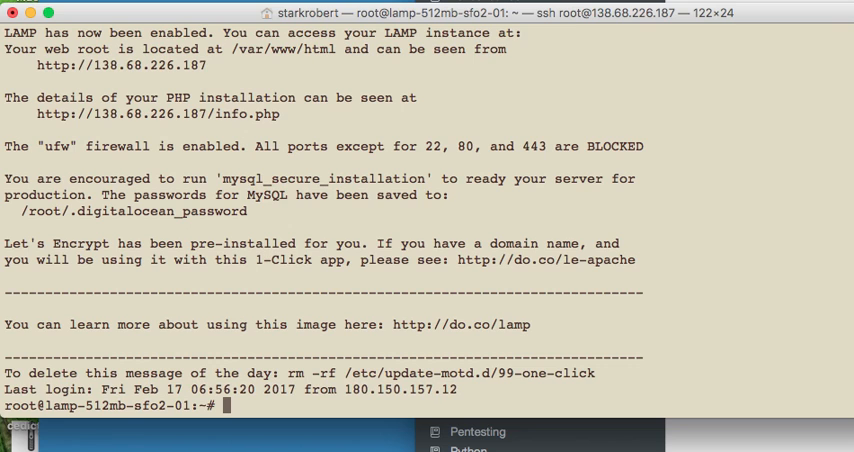
type("exit")
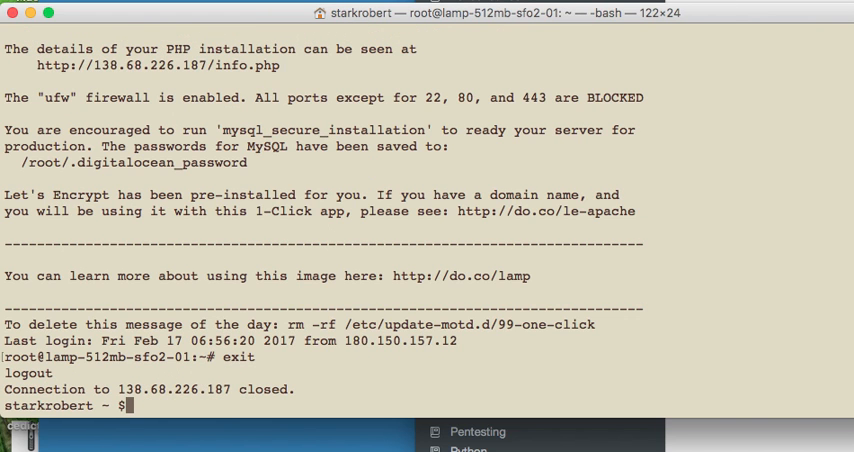
type("ssh root@138.68.226.187")
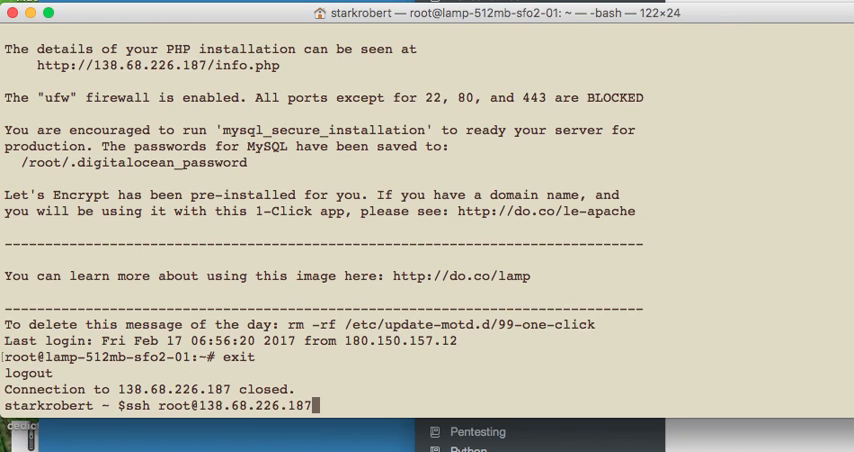